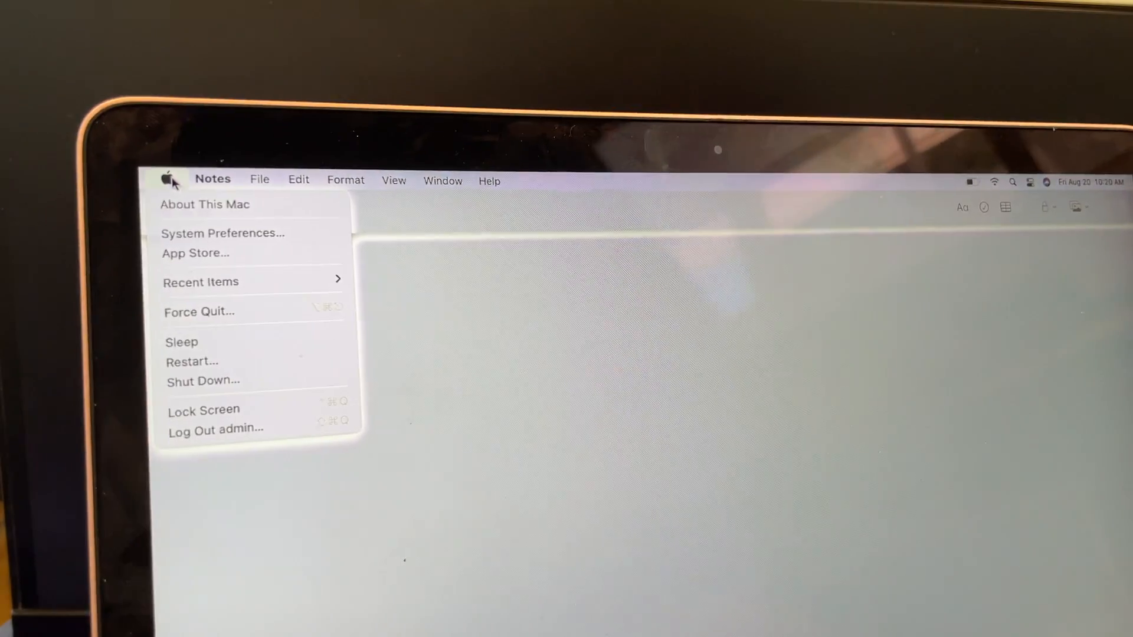
Show About This Mac with macOS Big Sur version 11.2.3 and the MacBook's hardware specs
left_click(204, 204)
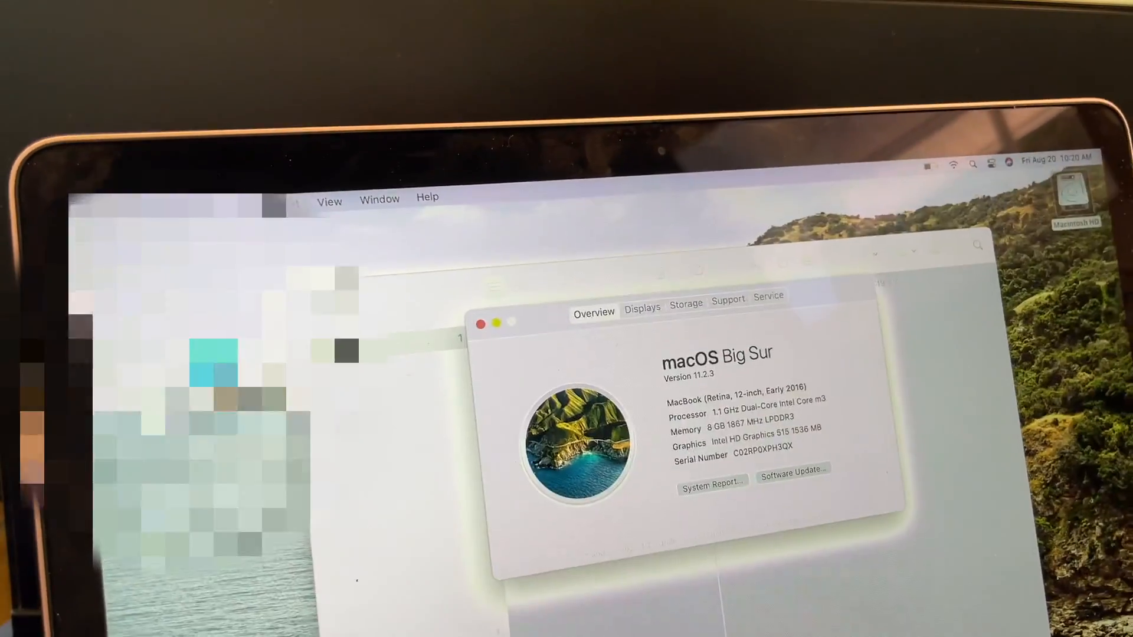